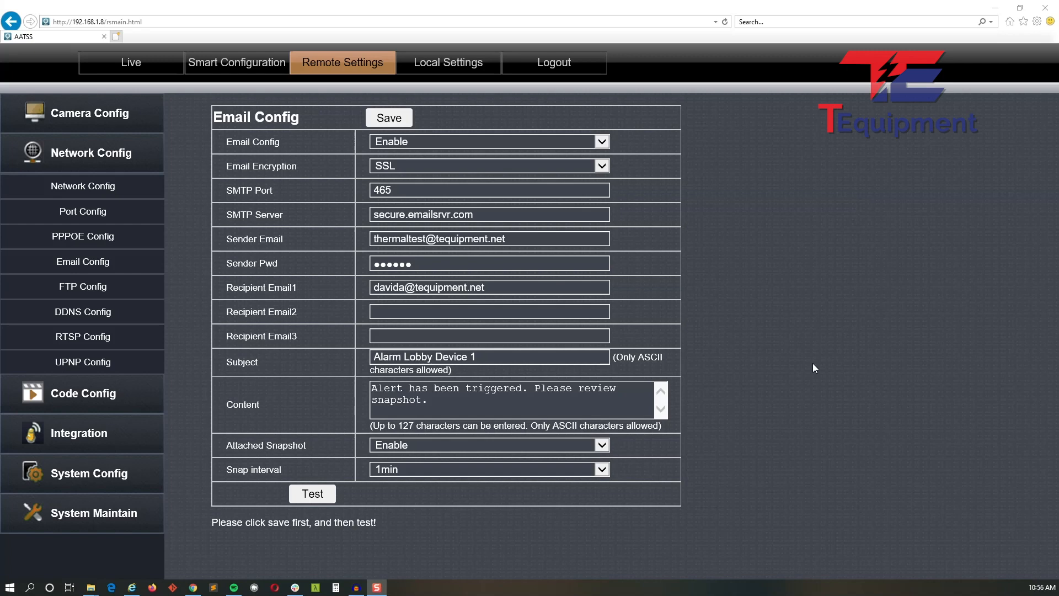
mouse_move(327, 196)
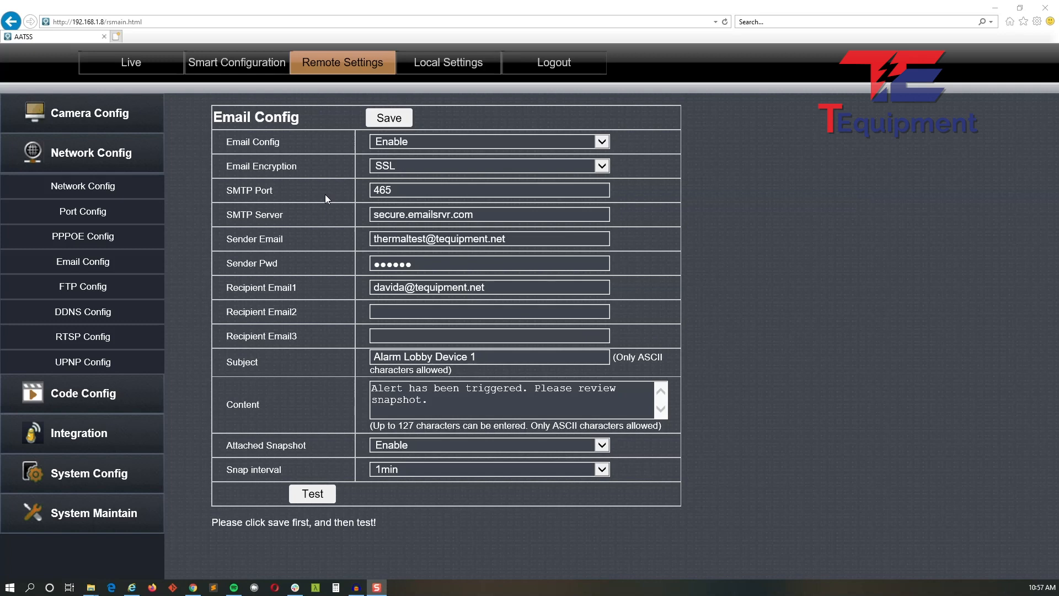
mouse_move(318, 124)
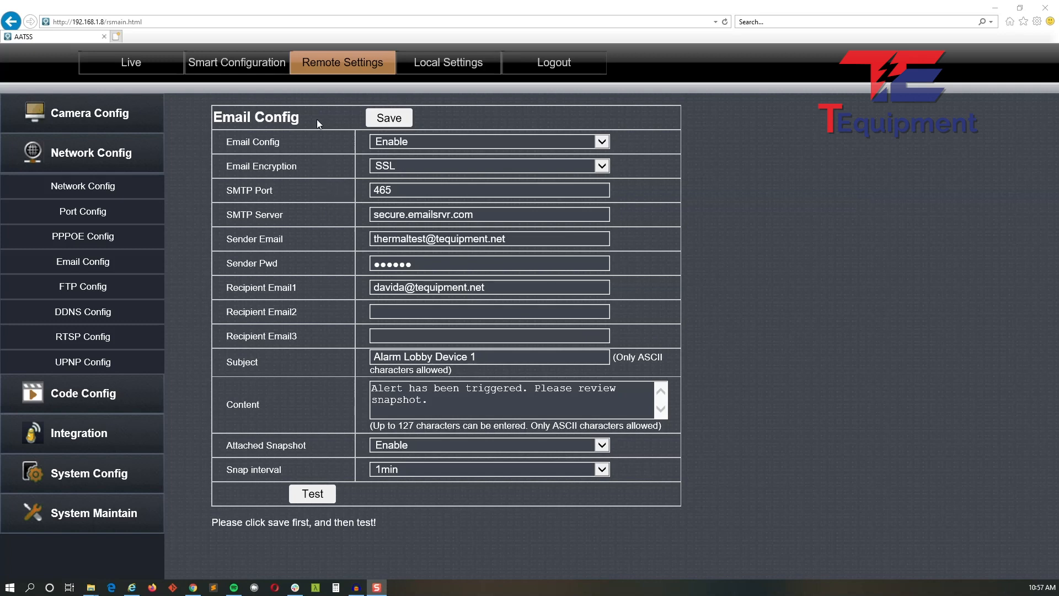
mouse_move(303, 162)
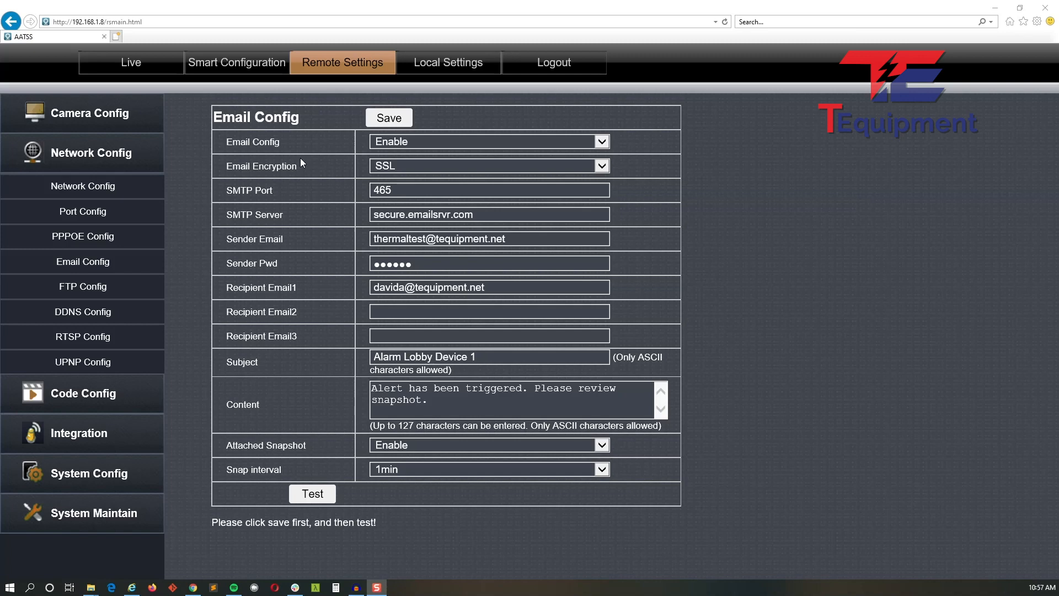
mouse_move(332, 192)
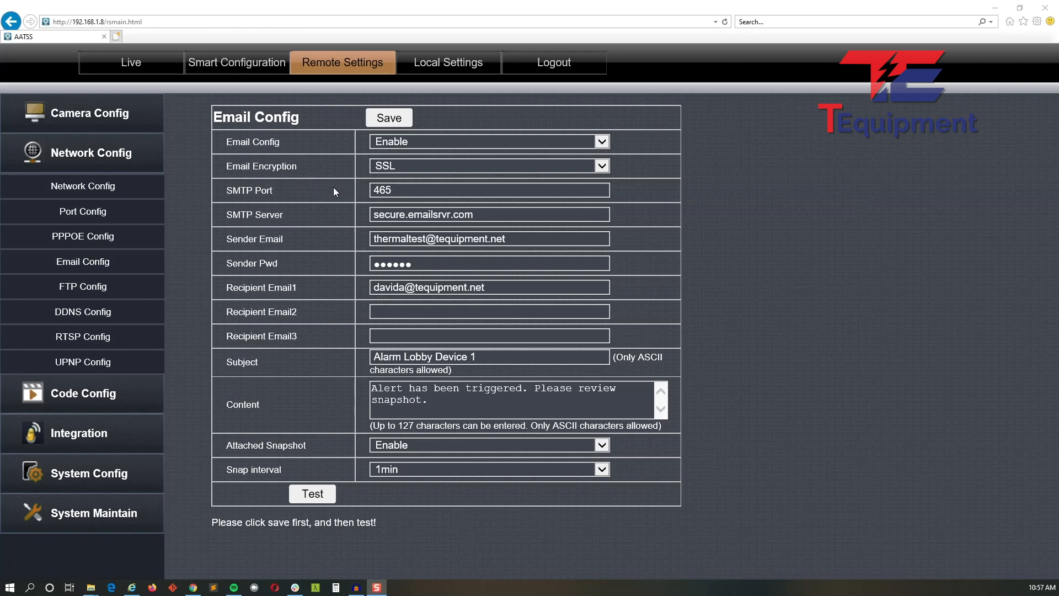
mouse_move(361, 69)
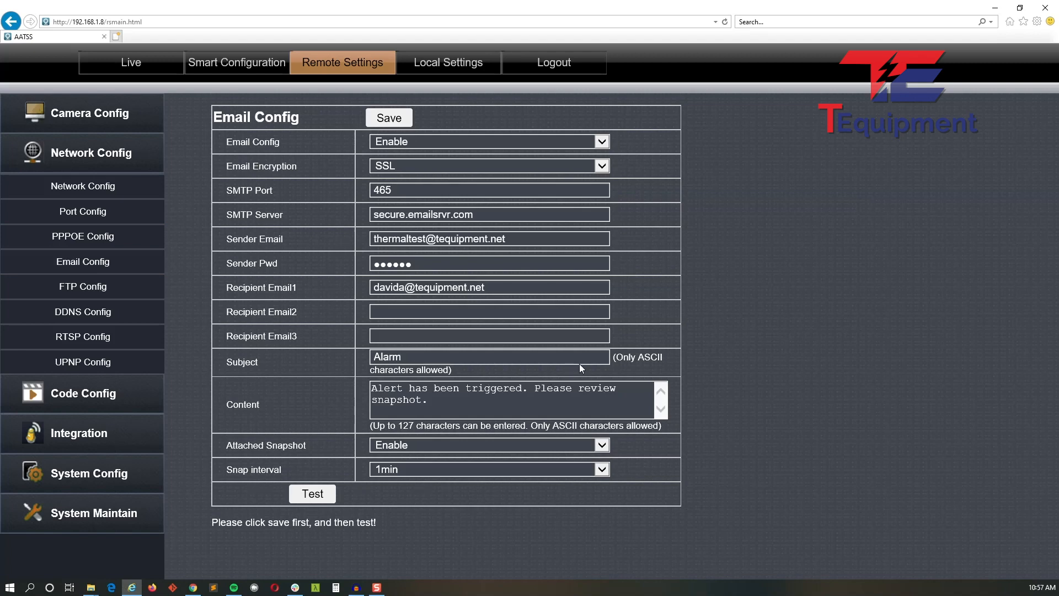
click(600, 141)
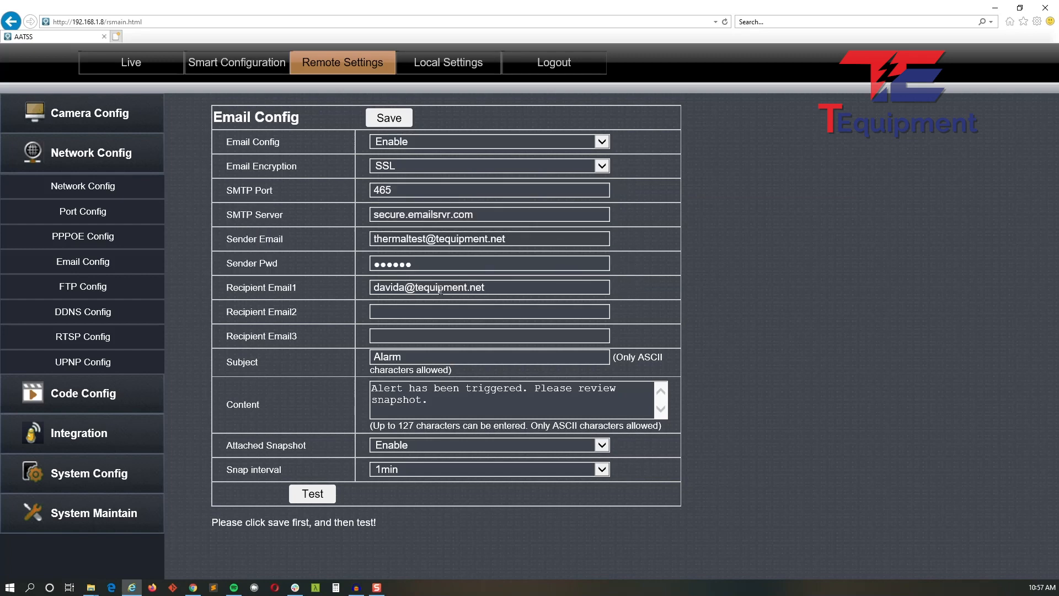
click(600, 165)
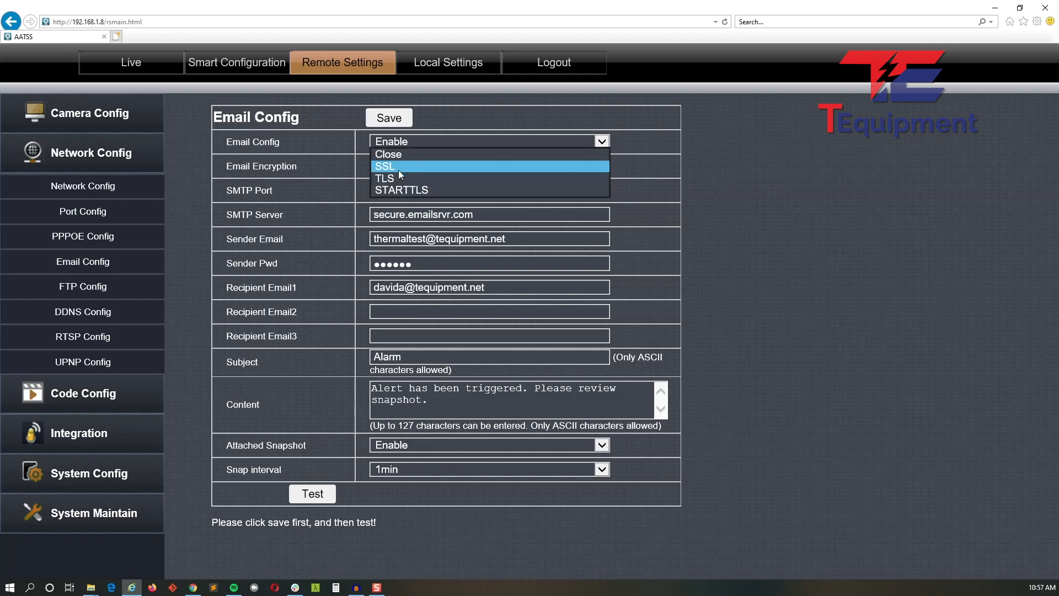
click(384, 166)
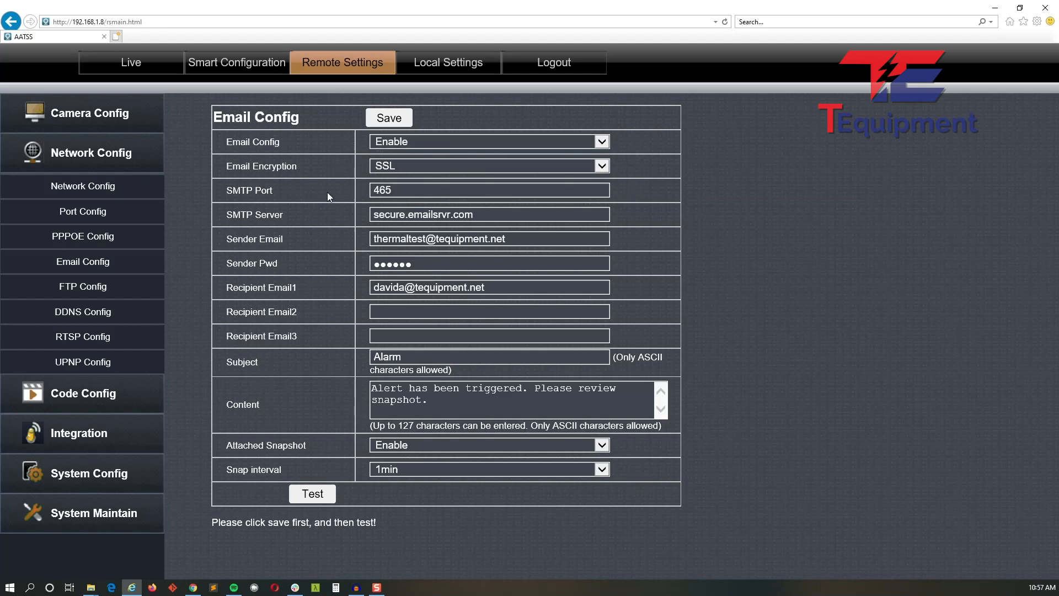
mouse_move(233, 193)
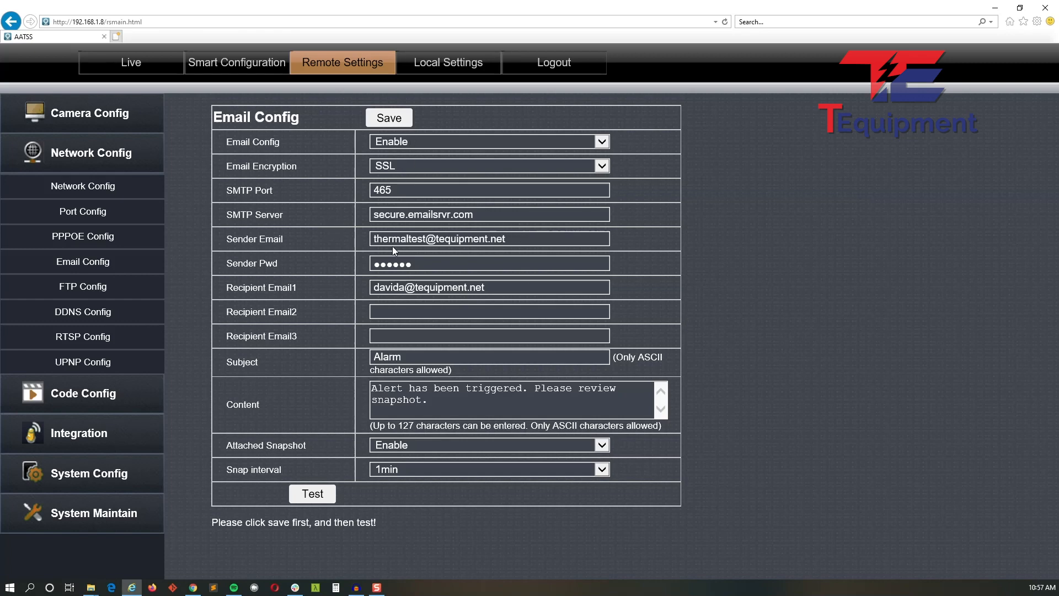
mouse_move(440, 236)
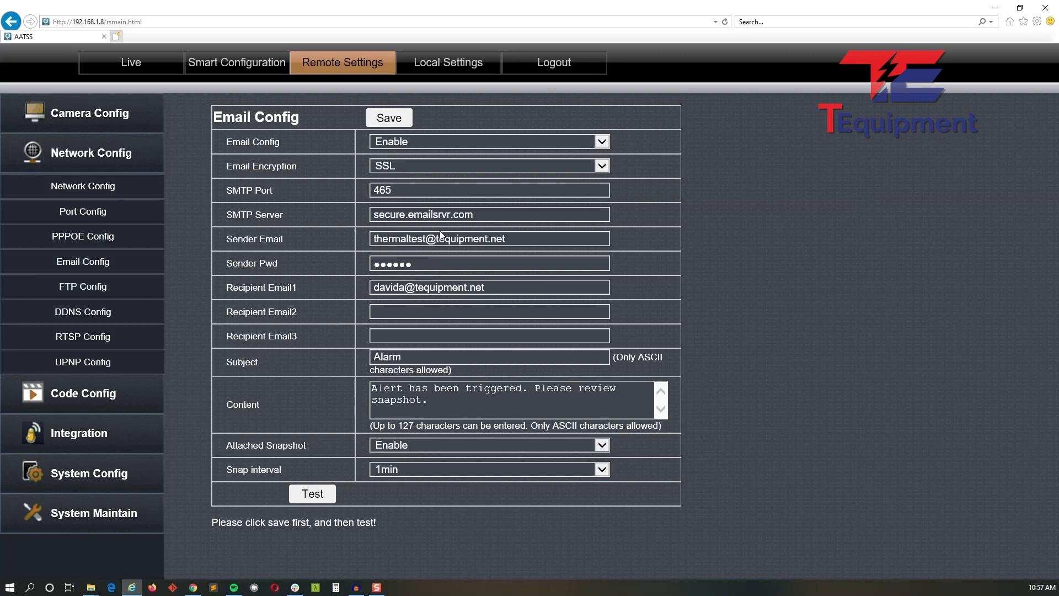
mouse_move(500, 241)
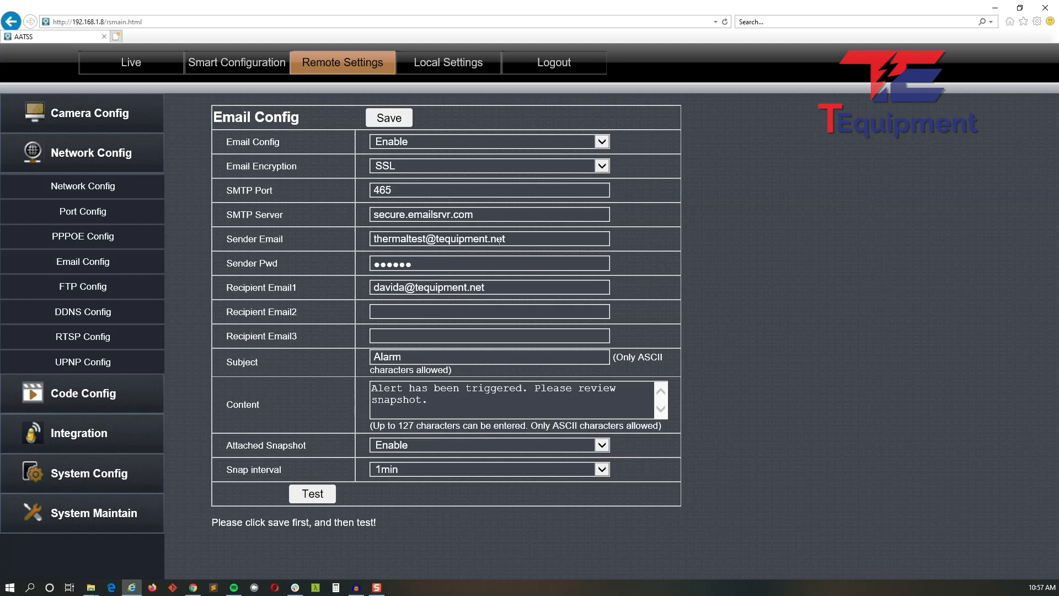
mouse_move(270, 301)
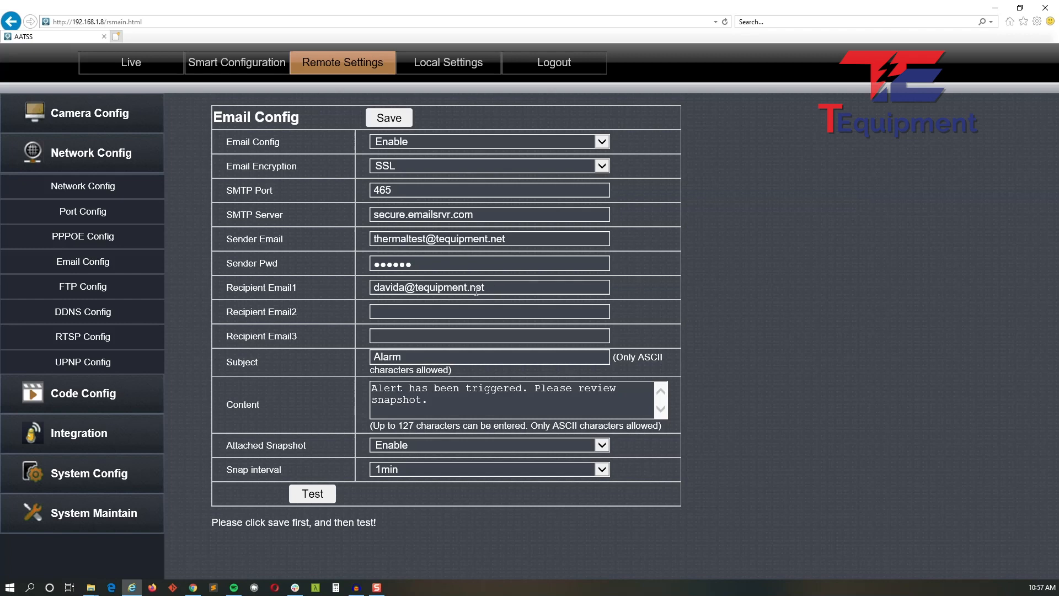
mouse_move(347, 338)
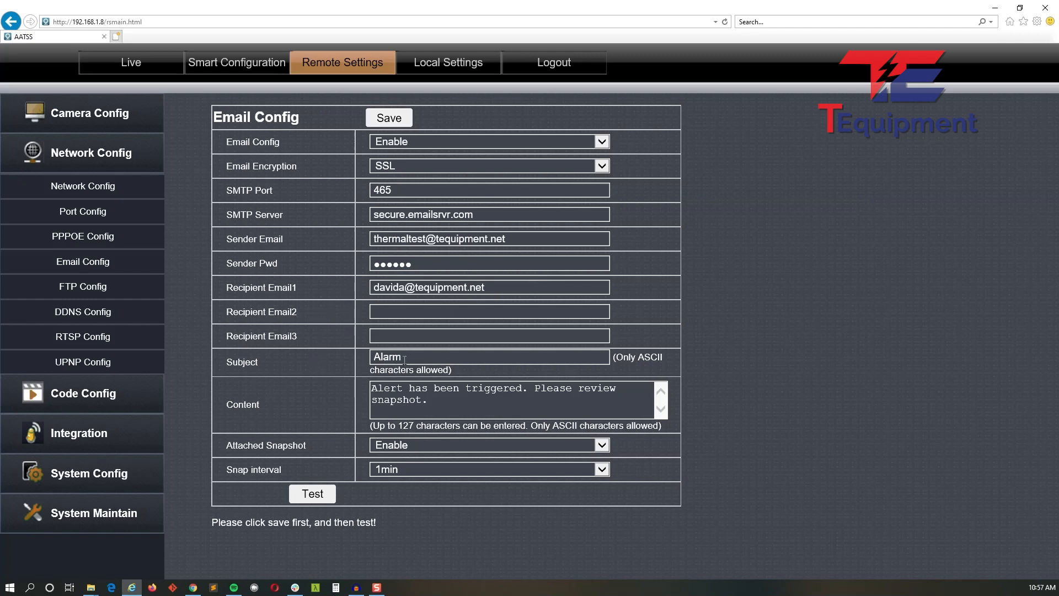
Append 'Lobby Device 1' to the email subject so it reads 'Alarm Lobby Device 1'.
click(489, 357)
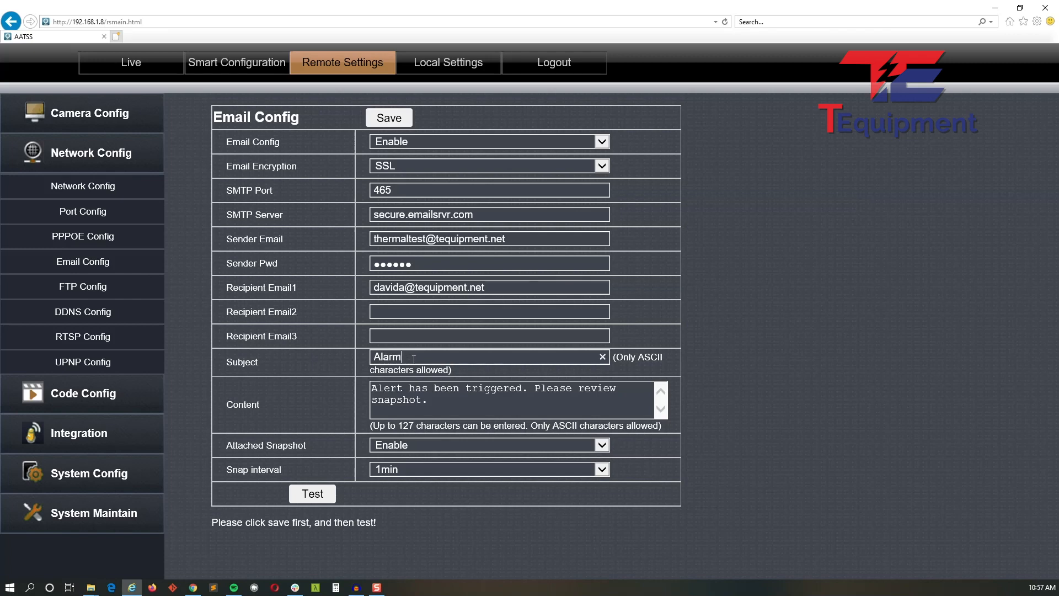
text(Lobby)
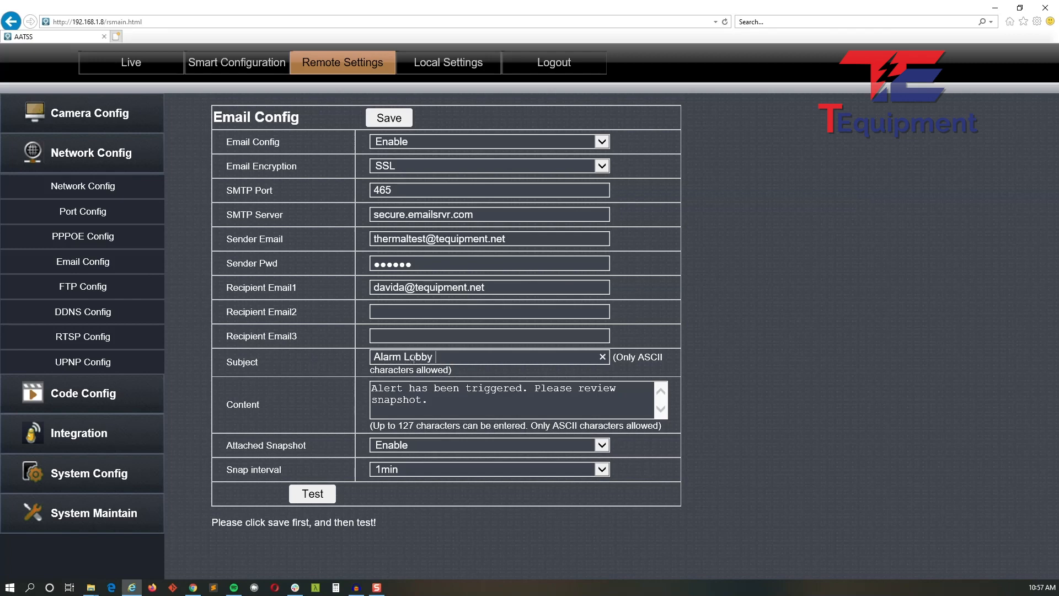
text(D)
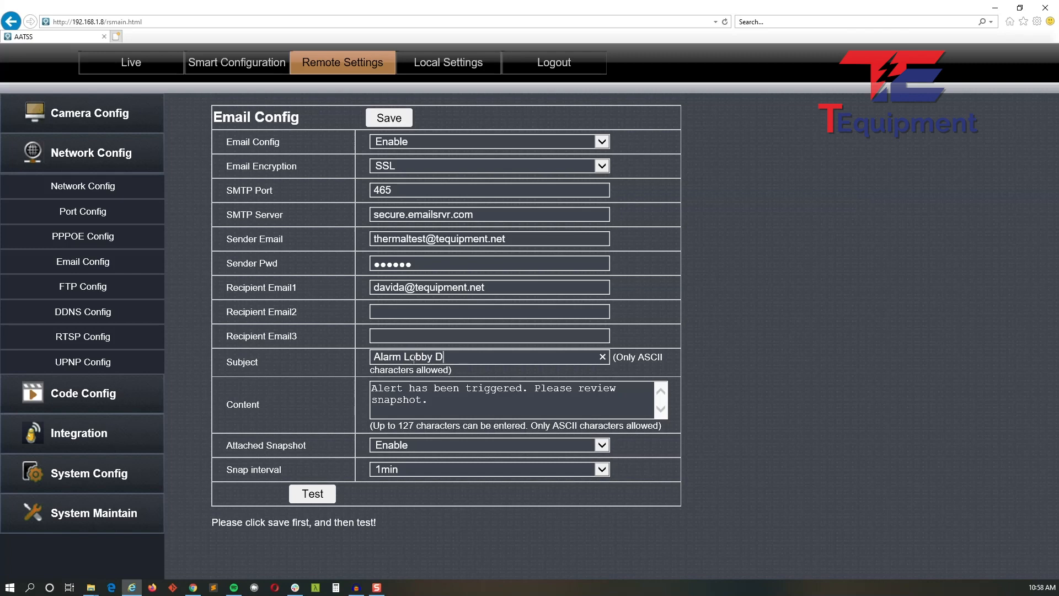
text(evice 1)
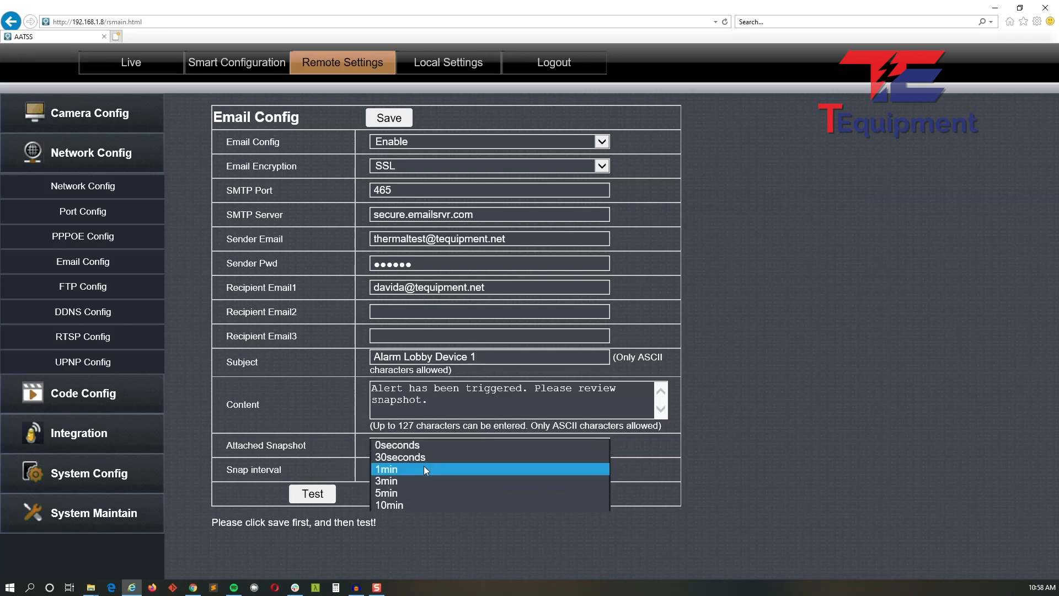
mouse_move(275, 467)
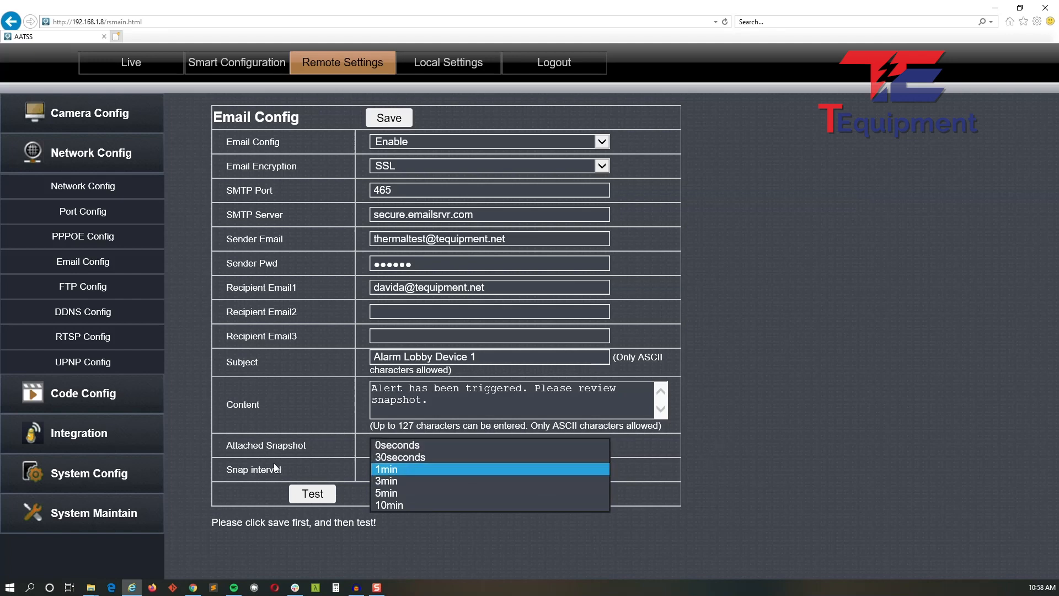
Keep the 1min snap interval, save the SSL port-465 email settings, and send a test email.
click(386, 468)
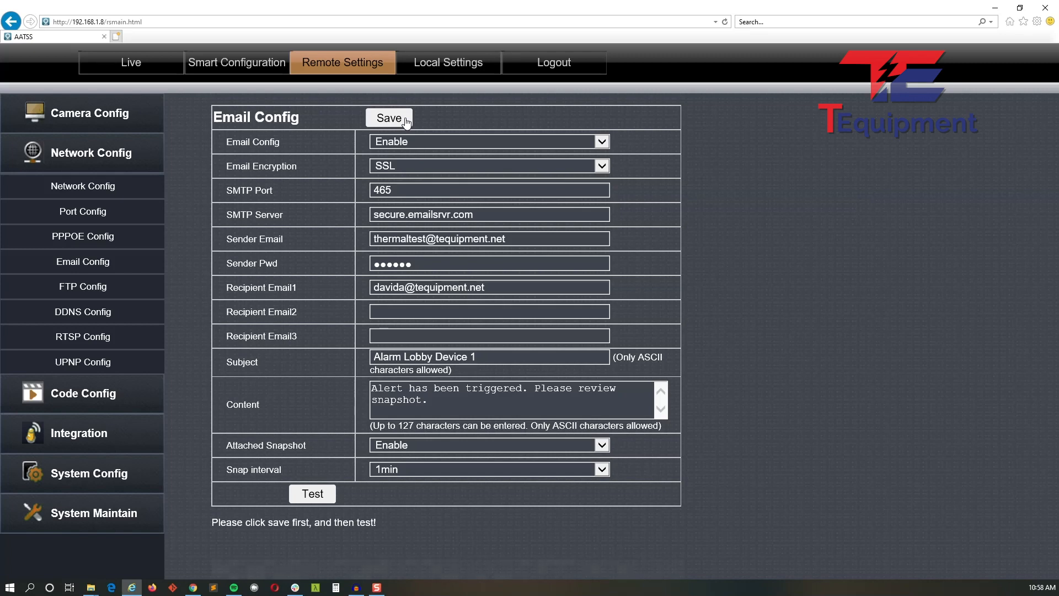
click(388, 117)
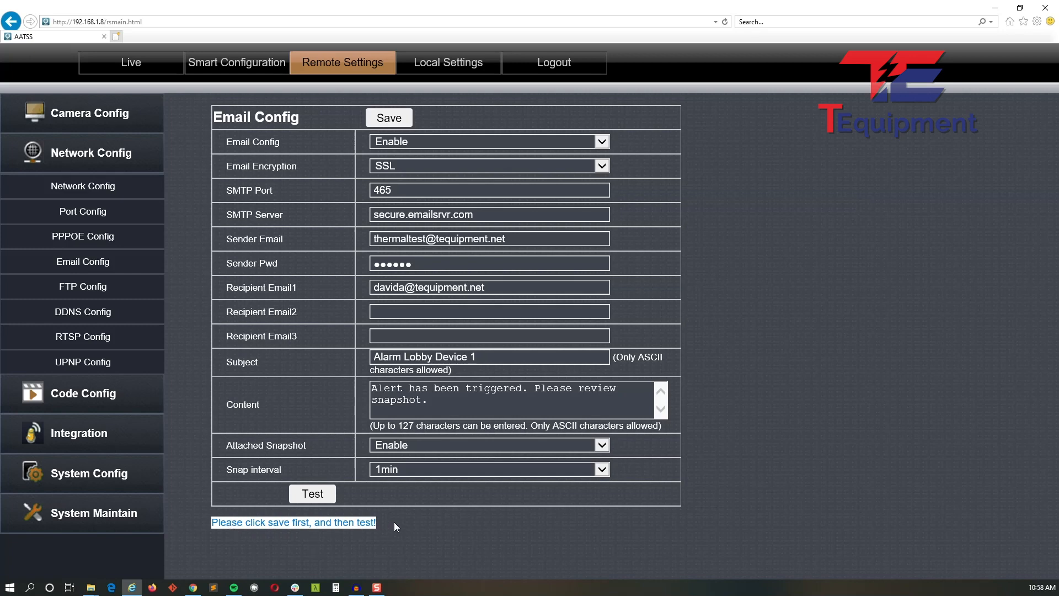
mouse_move(503, 515)
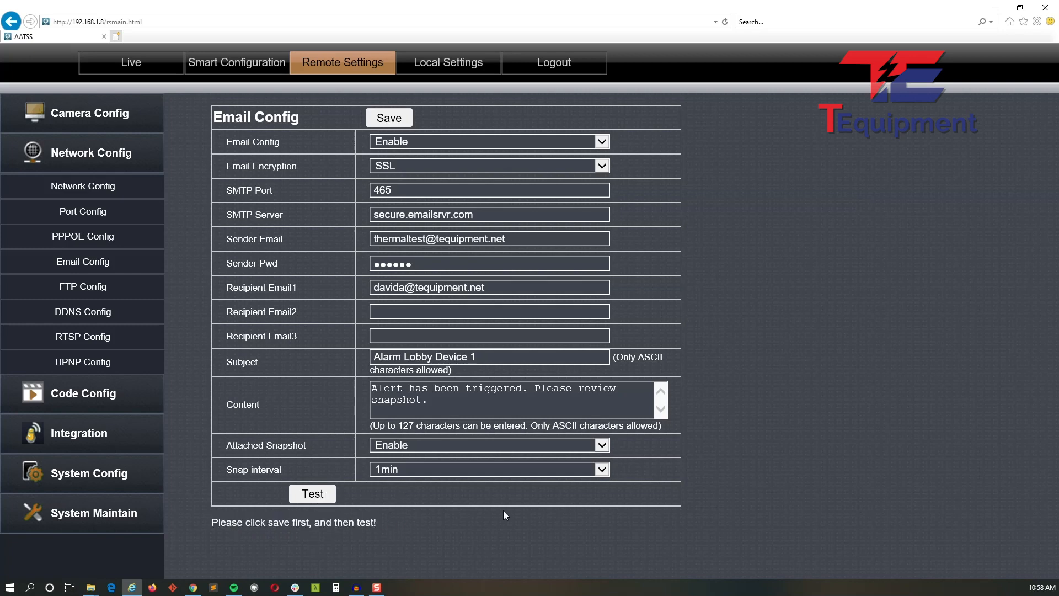
mouse_move(524, 518)
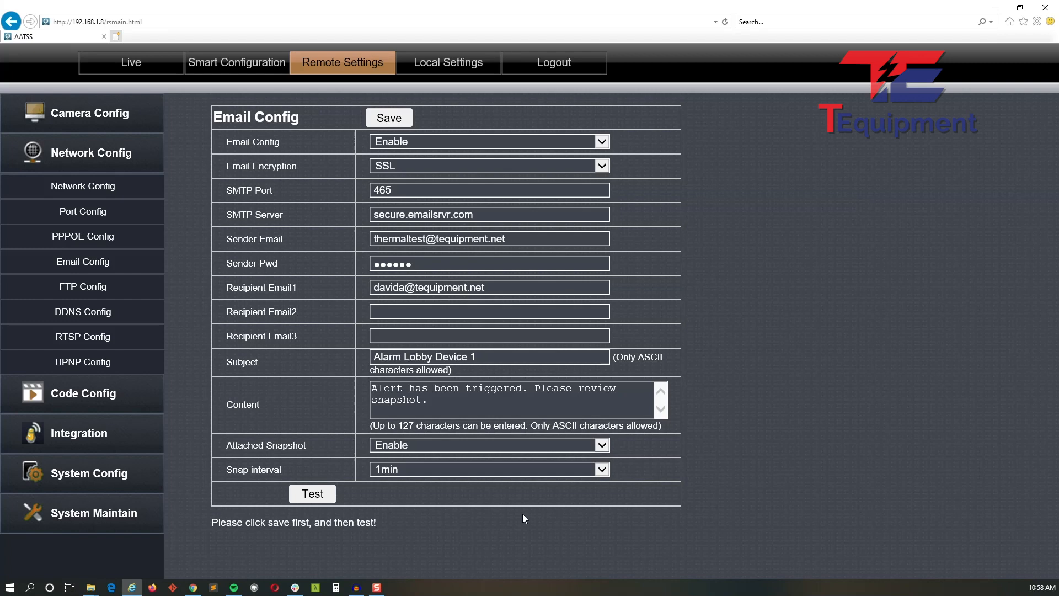
mouse_move(575, 256)
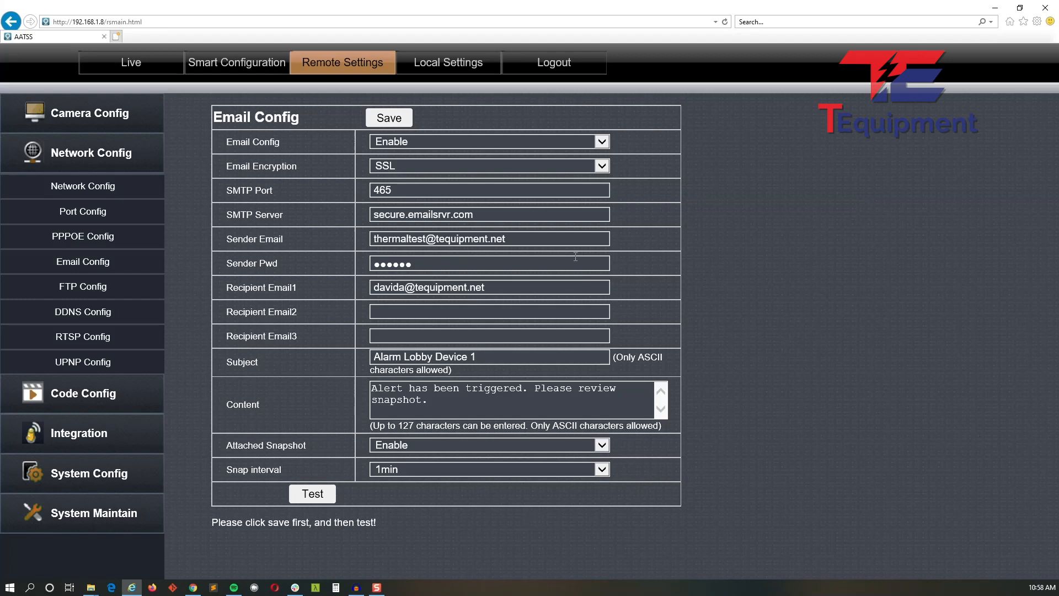
click(311, 493)
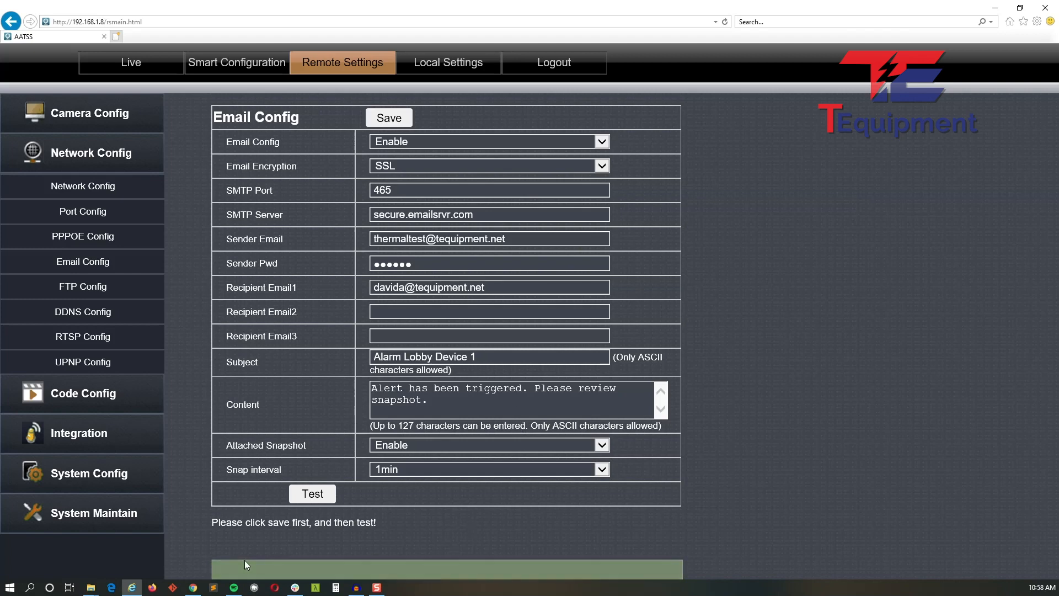
mouse_move(331, 539)
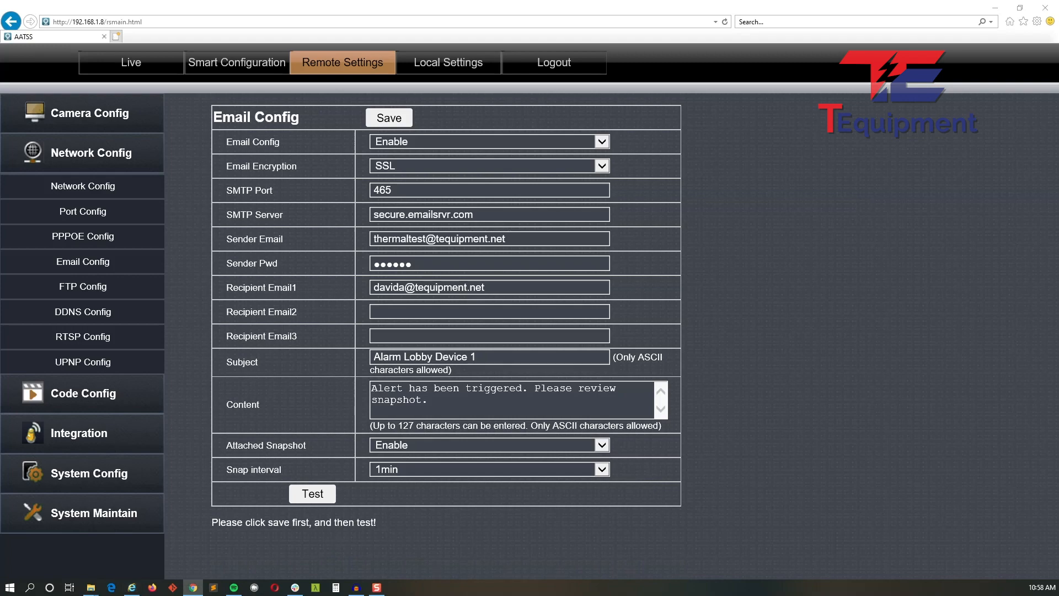
View the received test email with two snapshots, highlight its device details, then close it.
click(311, 493)
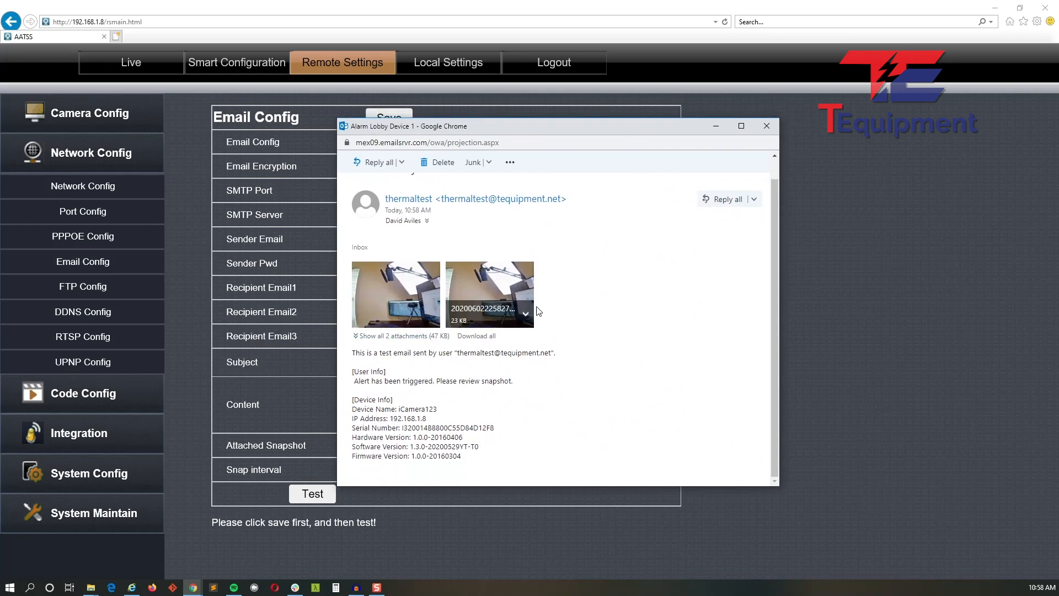
mouse_move(550, 363)
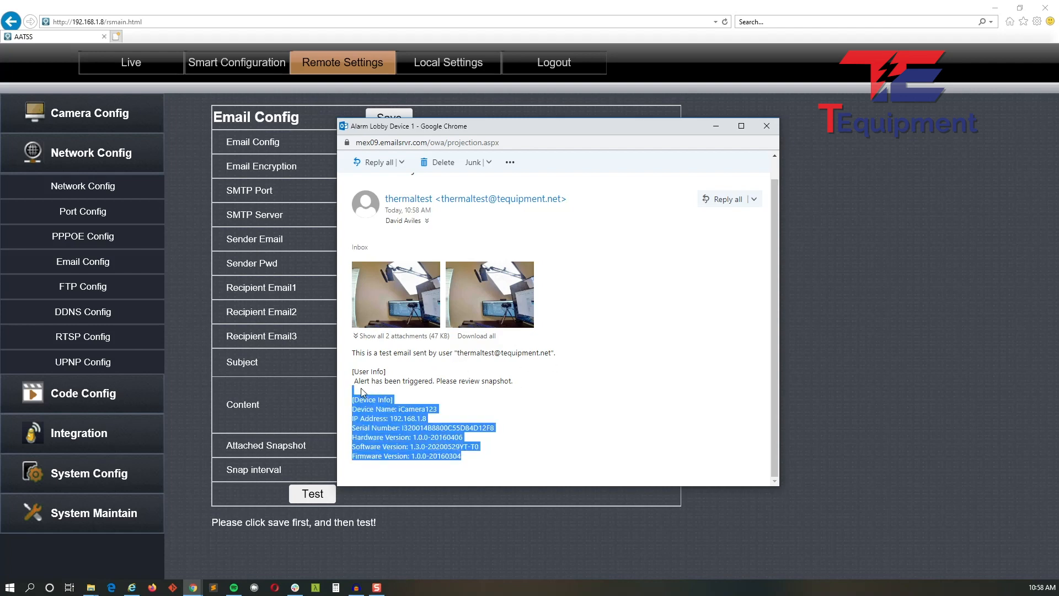
click(469, 463)
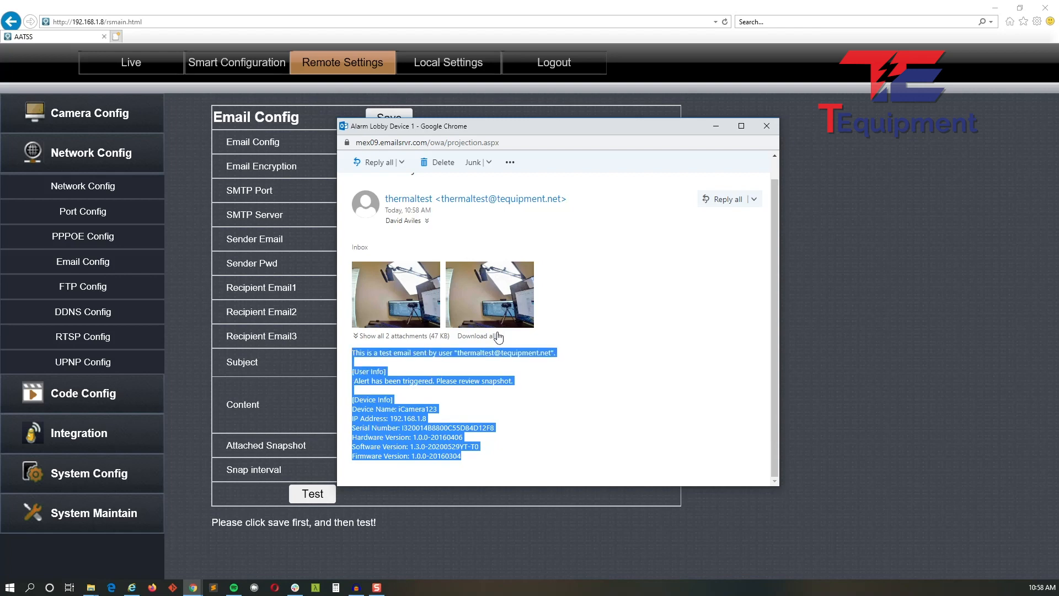
mouse_move(502, 445)
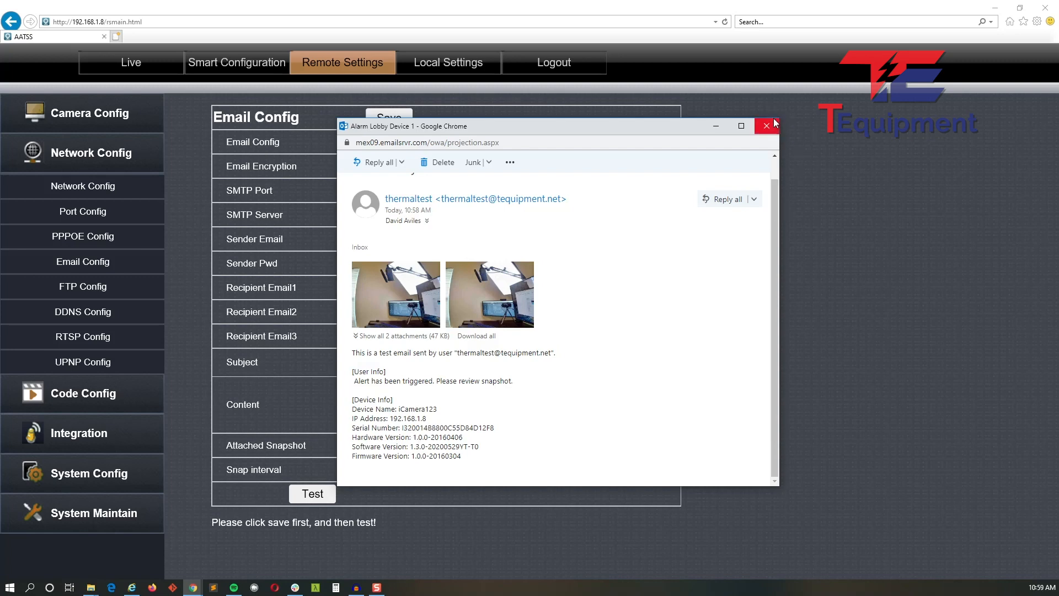
click(765, 126)
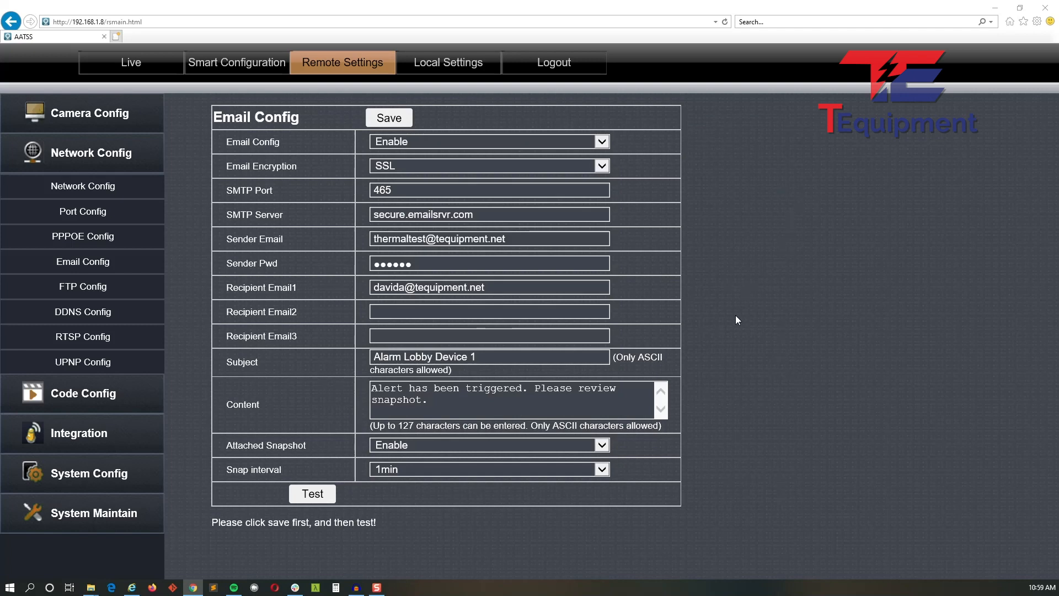
mouse_move(329, 379)
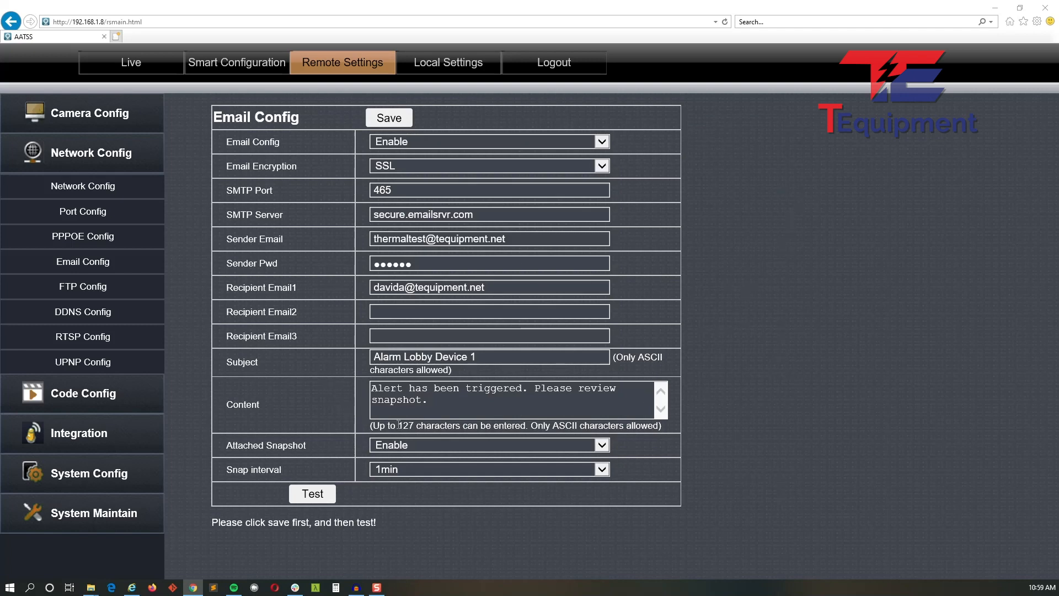
mouse_move(253, 72)
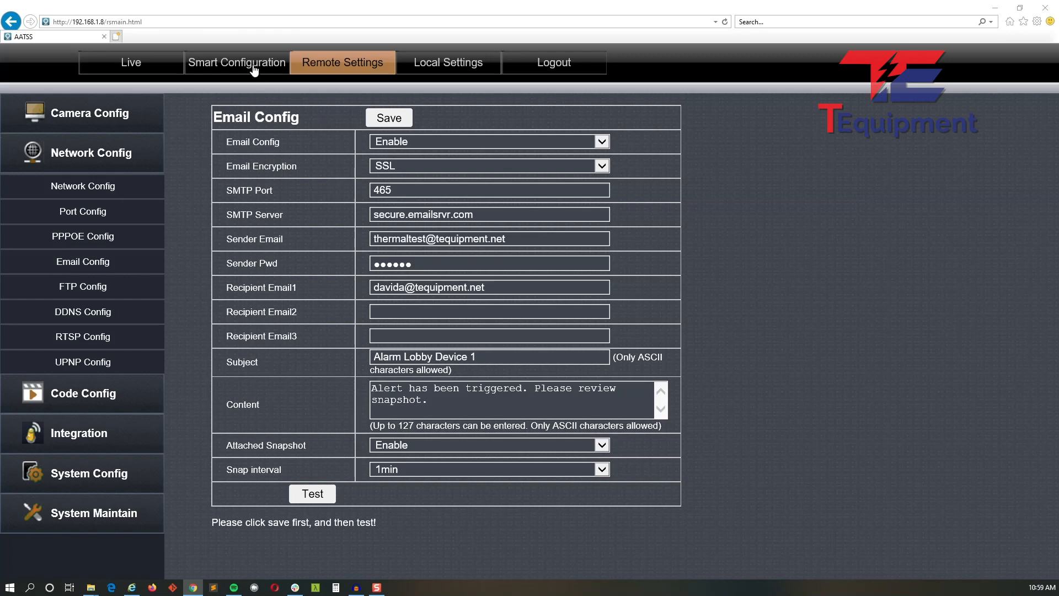
Go to Smart Configuration and select Temperature monitoring in the left menu.
click(236, 62)
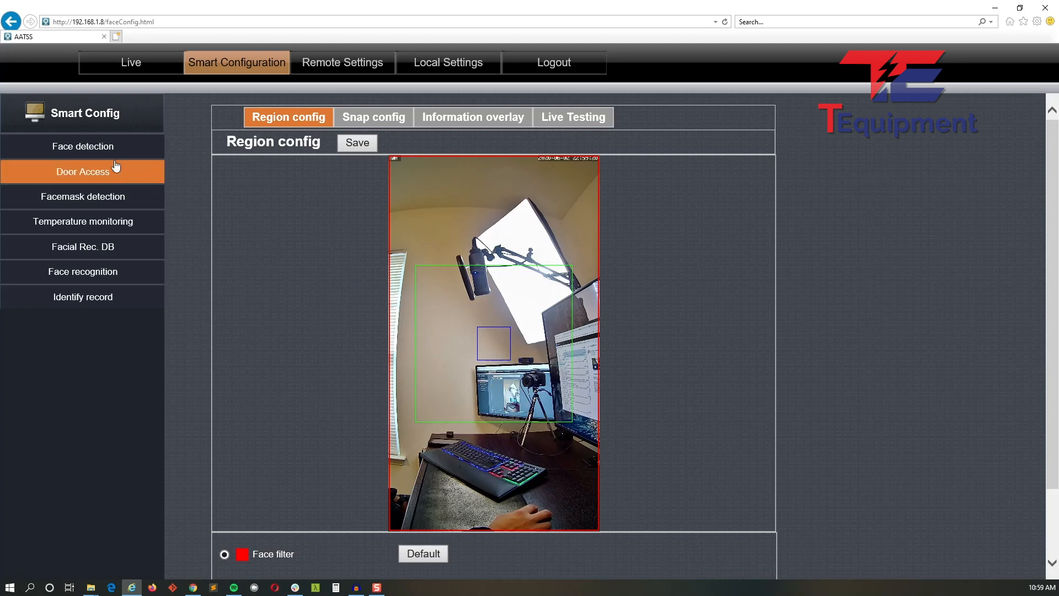
click(82, 221)
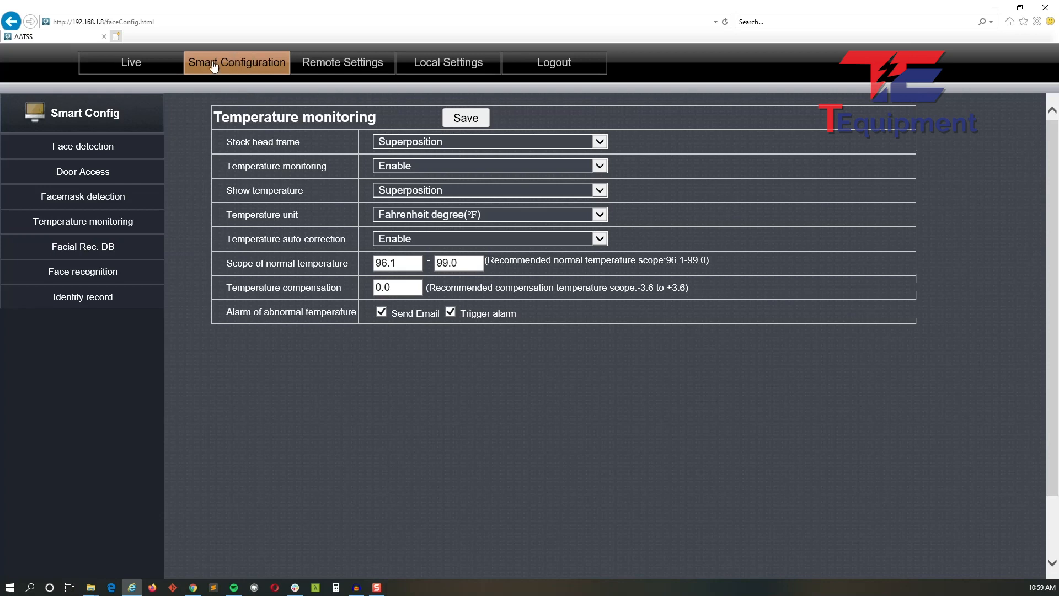
mouse_move(291, 315)
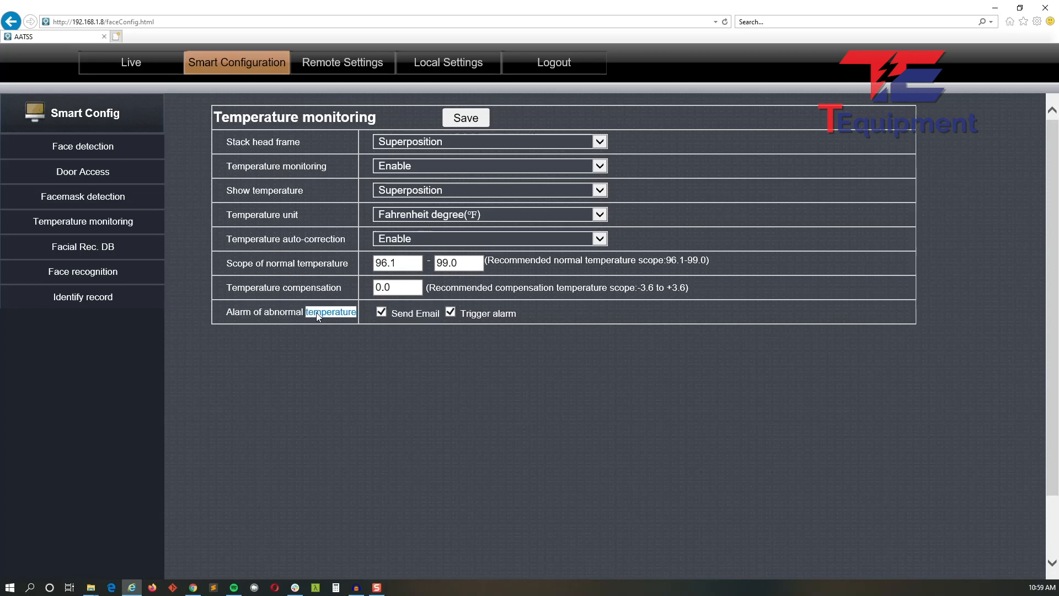
mouse_move(417, 331)
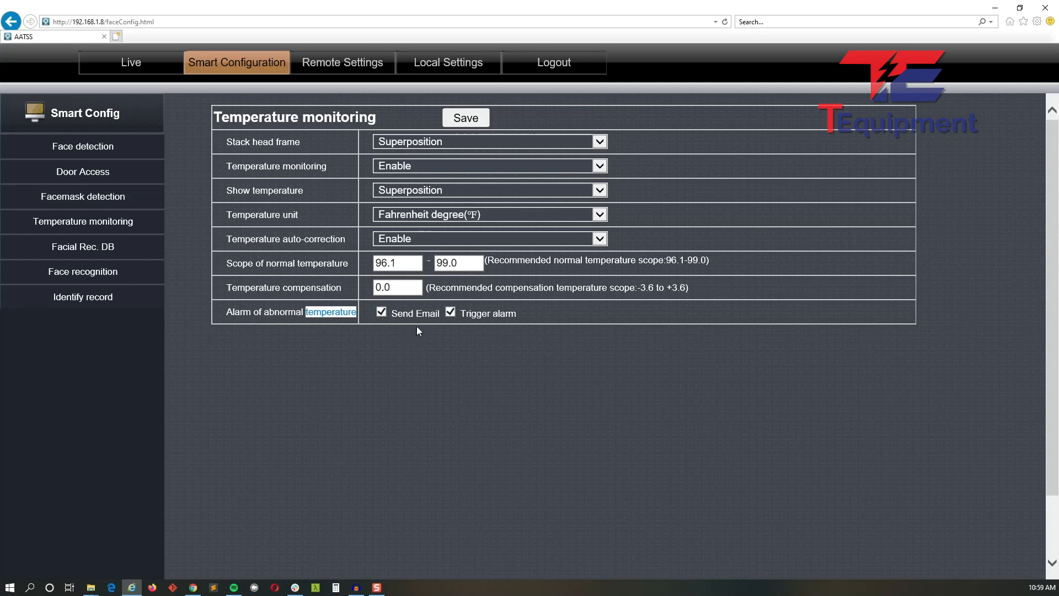
mouse_move(321, 240)
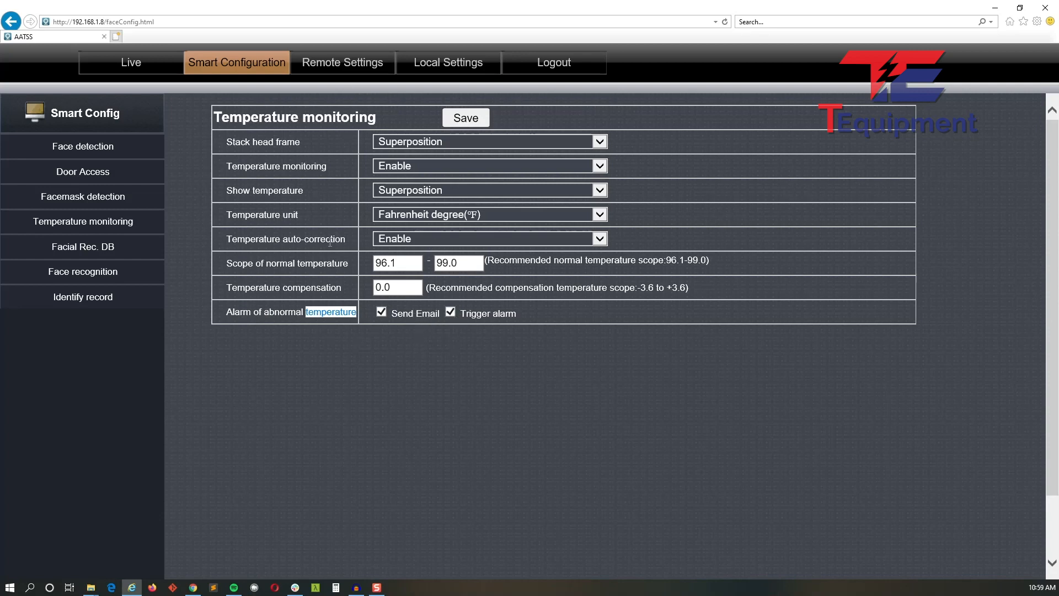
mouse_move(340, 289)
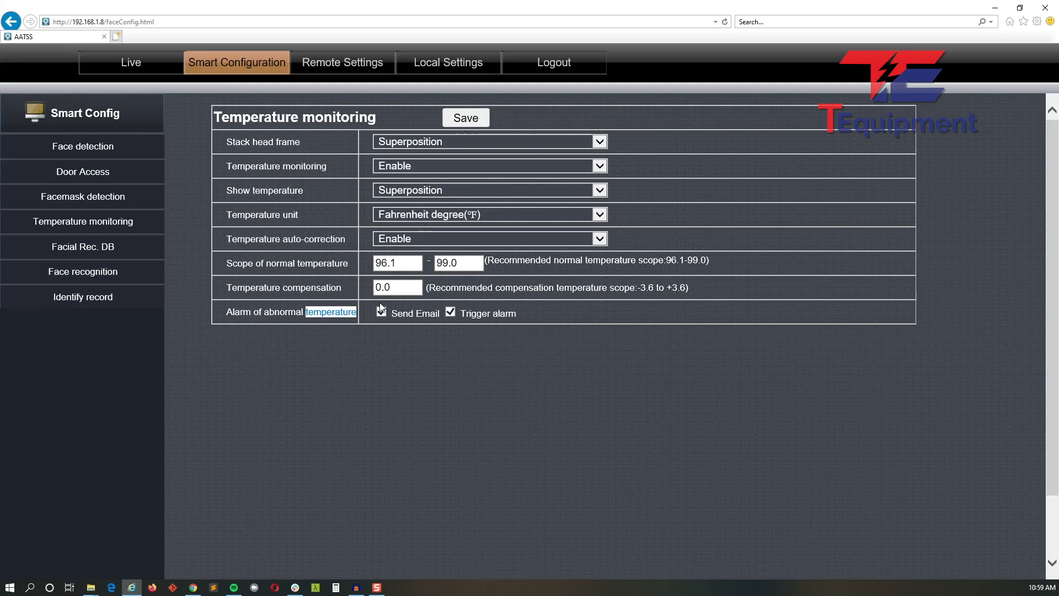
Enable Send Email for the abnormal-temperature alarm.
click(381, 312)
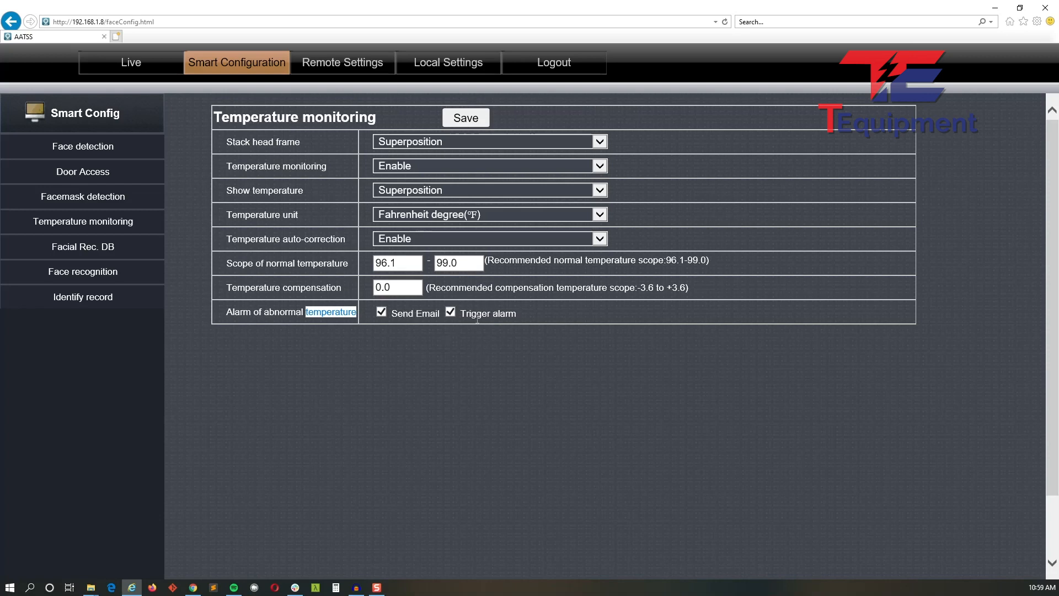
mouse_move(530, 343)
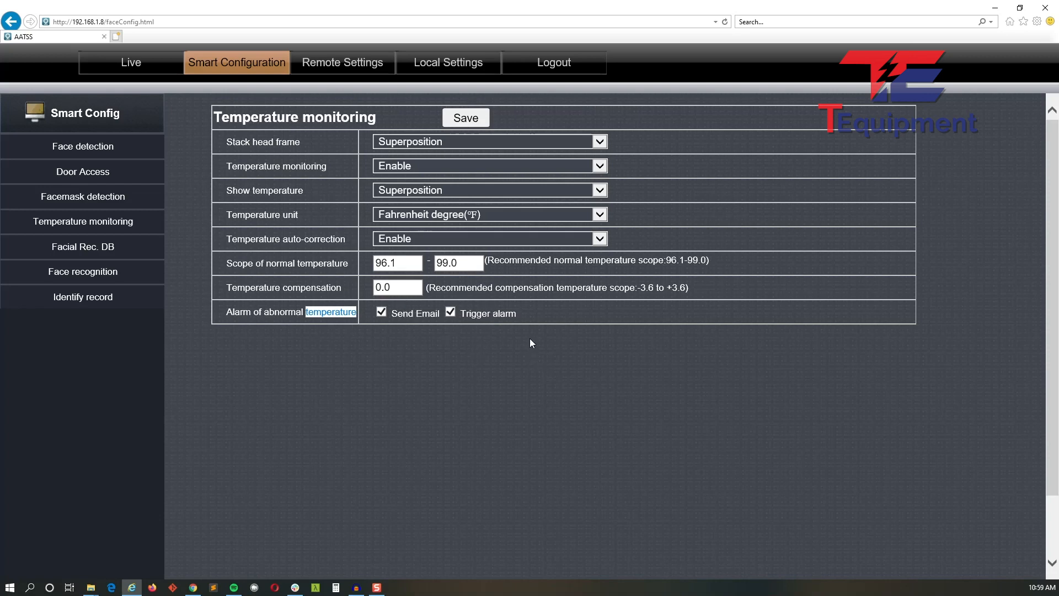